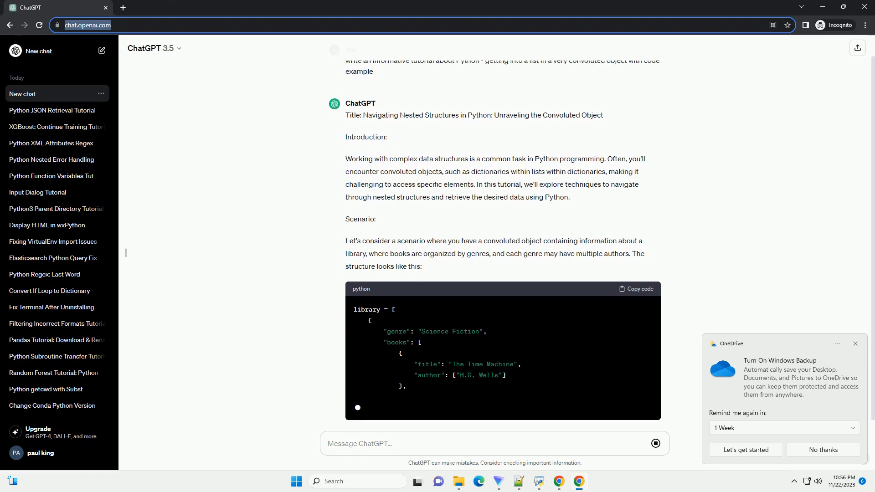
{"action": "scroll", "scroll_direction": "down", "scroll_amount": 3}
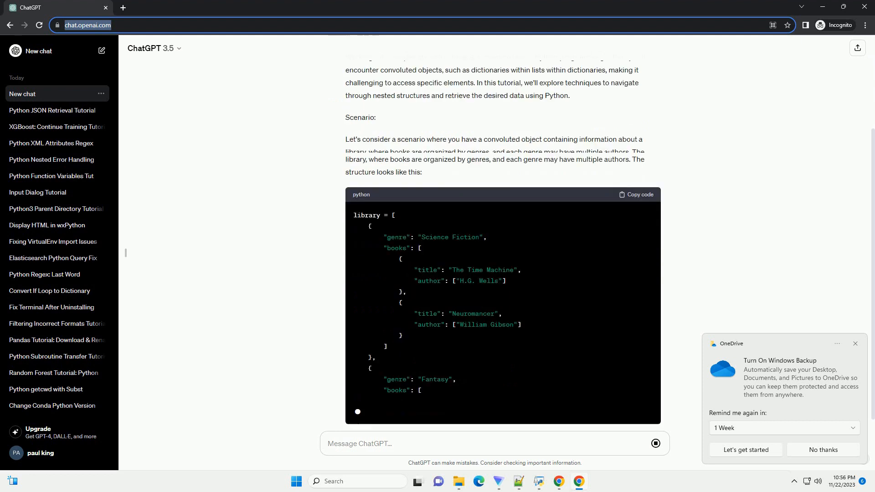
{"action": "scroll", "scroll_direction": "down", "scroll_amount": 3}
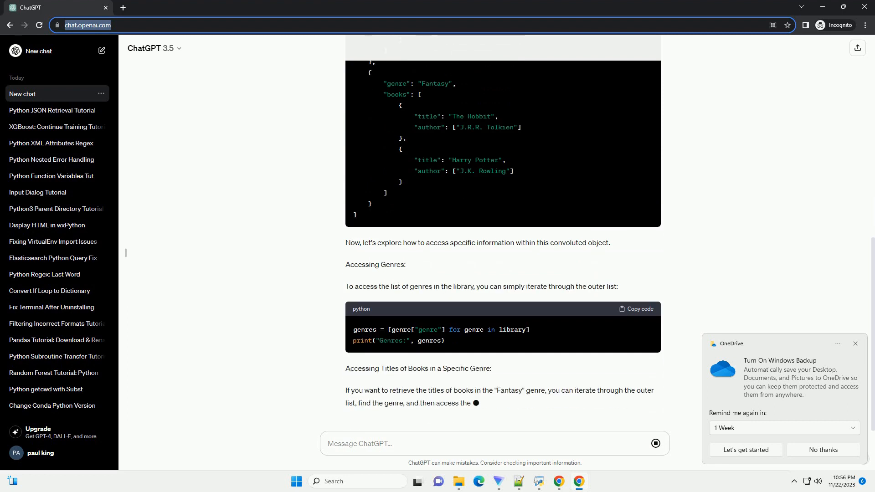
{"action": "scroll", "scroll_direction": "down", "scroll_amount": 3}
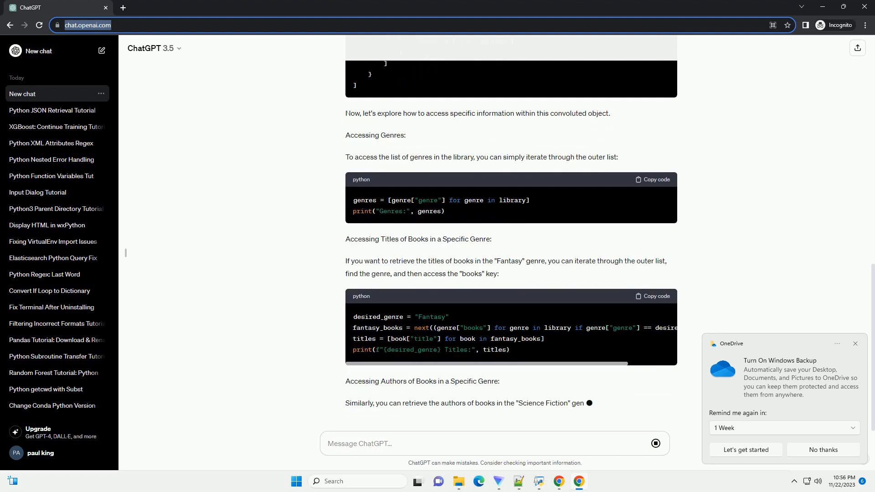
{"action": "scroll", "scroll_direction": "down", "scroll_amount": 3}
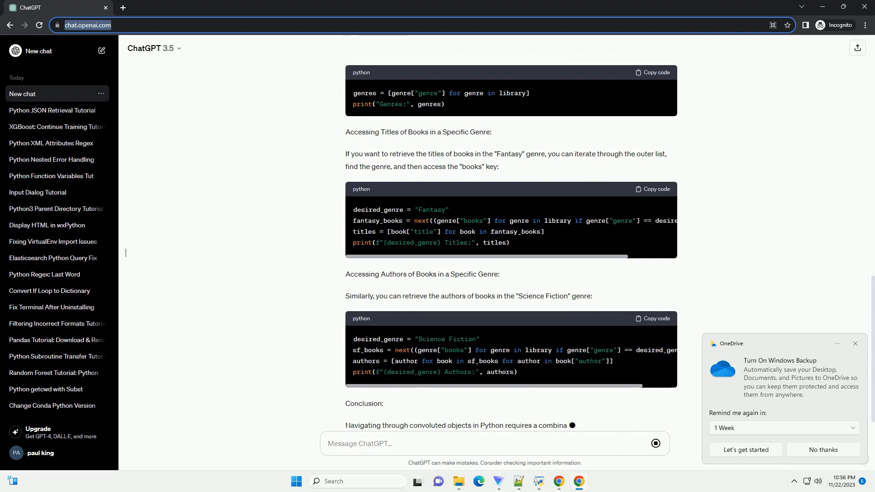
{"action": "scroll", "scroll_direction": "down", "scroll_amount": 3}
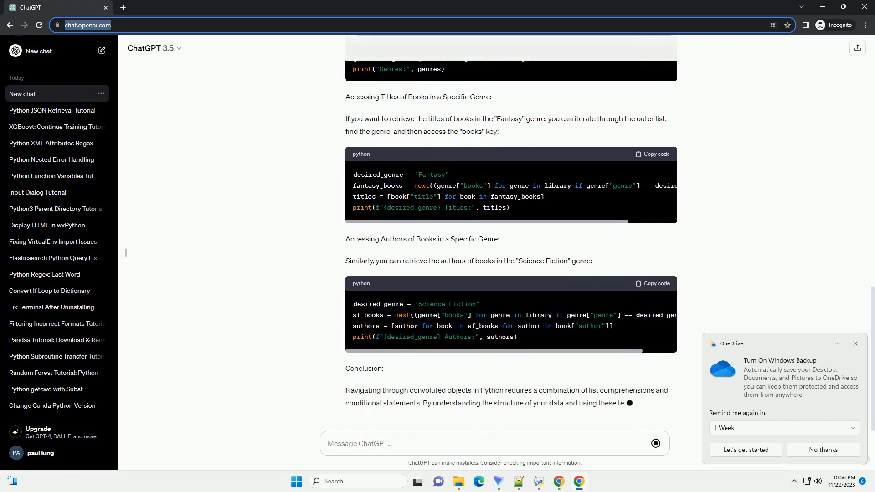